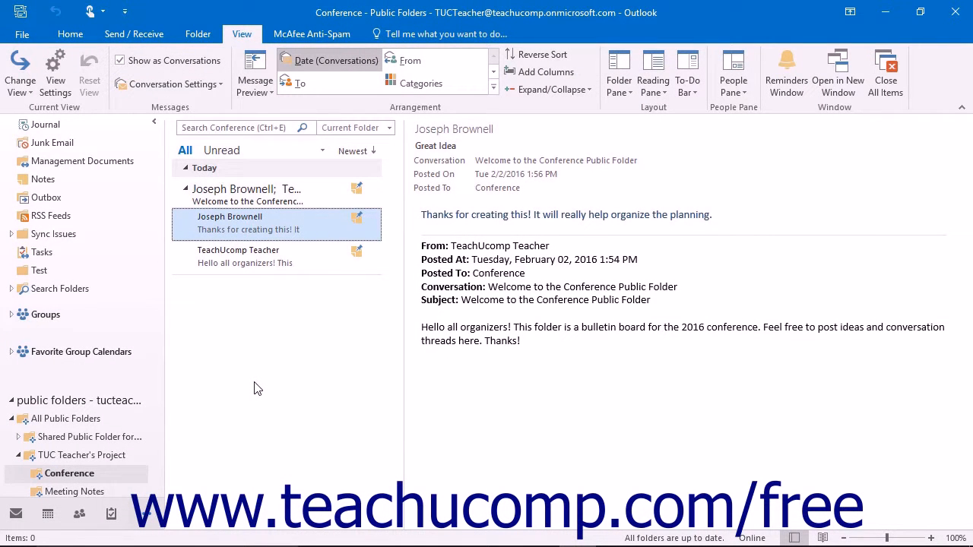
Open Properties for the Conference public folder from its right-click menu.
right_click(68, 473)
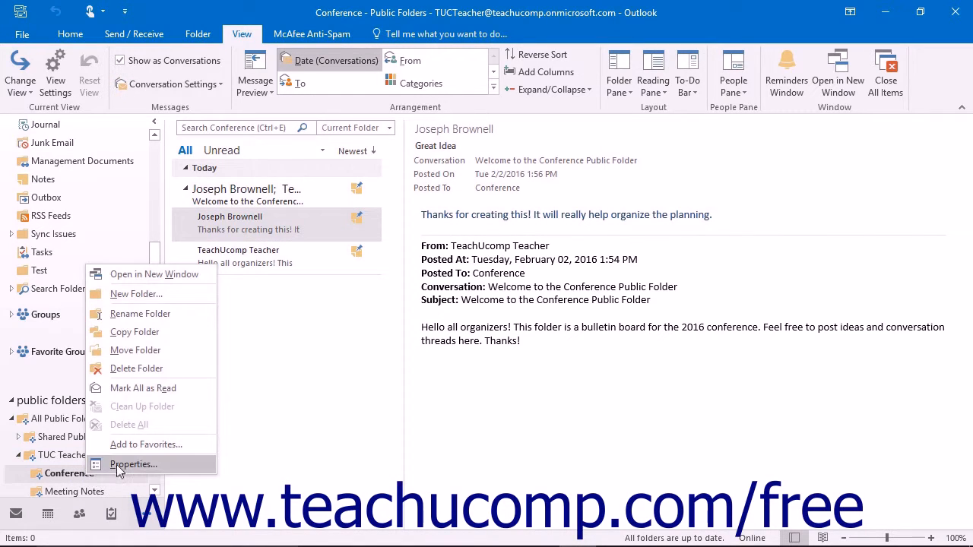
left_click(134, 464)
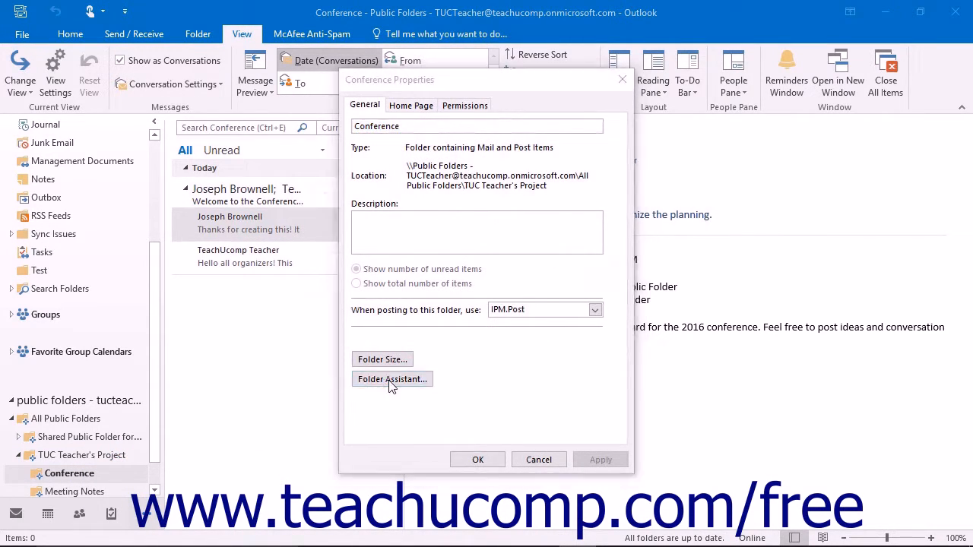
Open the Conference folder's Folder Assistant, which has no rules yet.
left_click(392, 379)
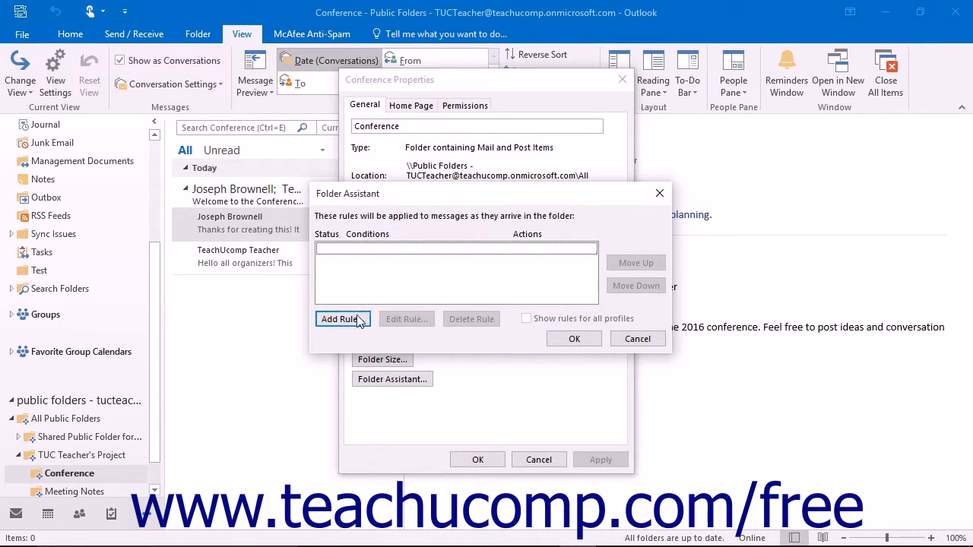
Add a rule whose Sent To condition is TeachUcomp Teacher.
left_click(342, 319)
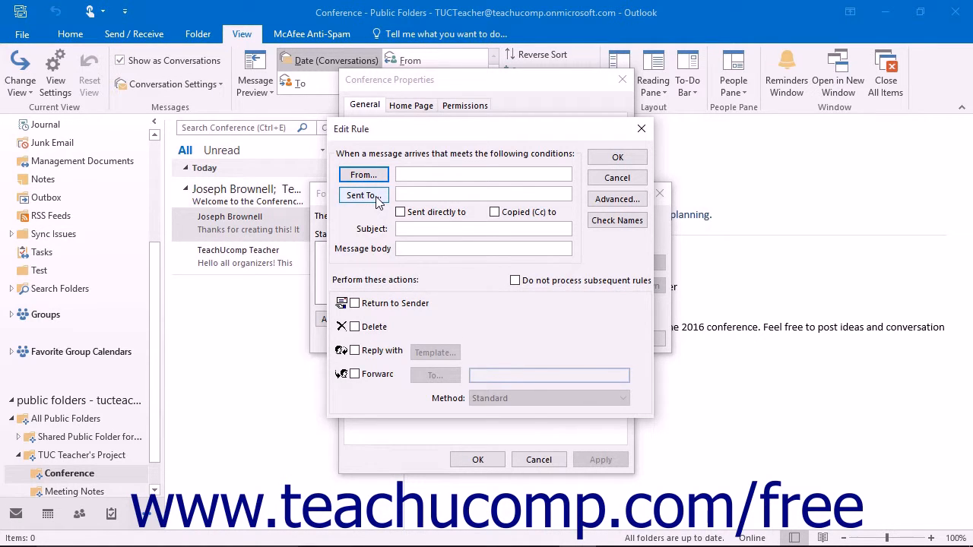
left_click(364, 195)
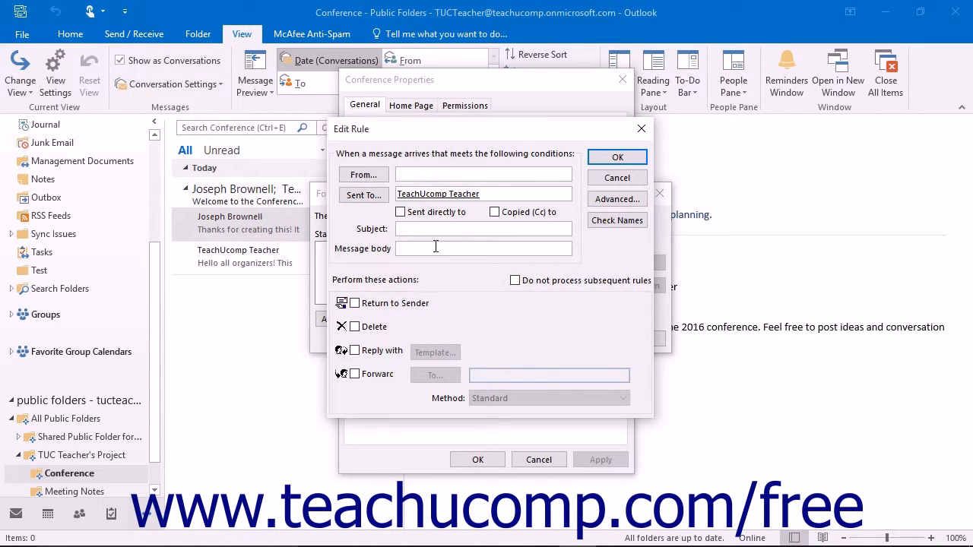
mouse_move(430, 250)
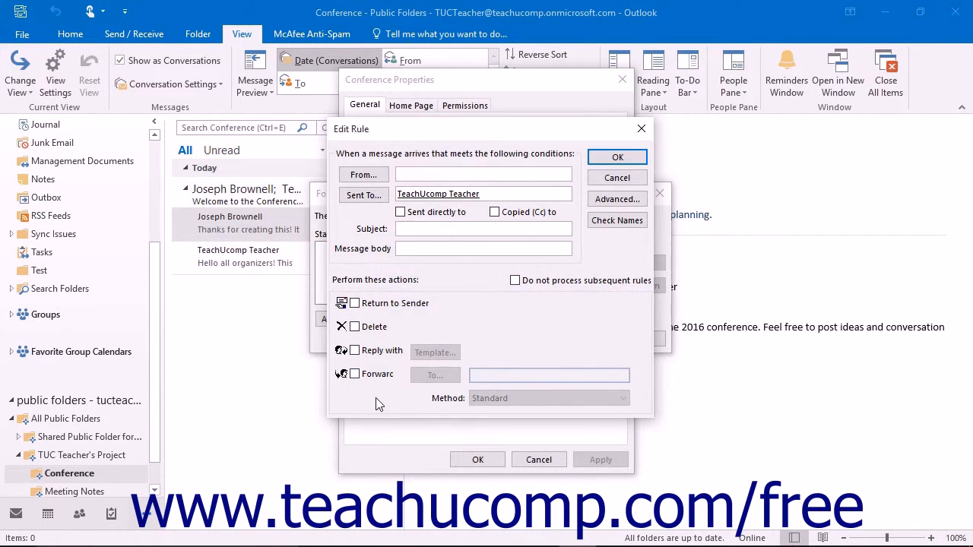
Select Reply with as the rule action, briefly opening and closing the reply template.
left_click(354, 349)
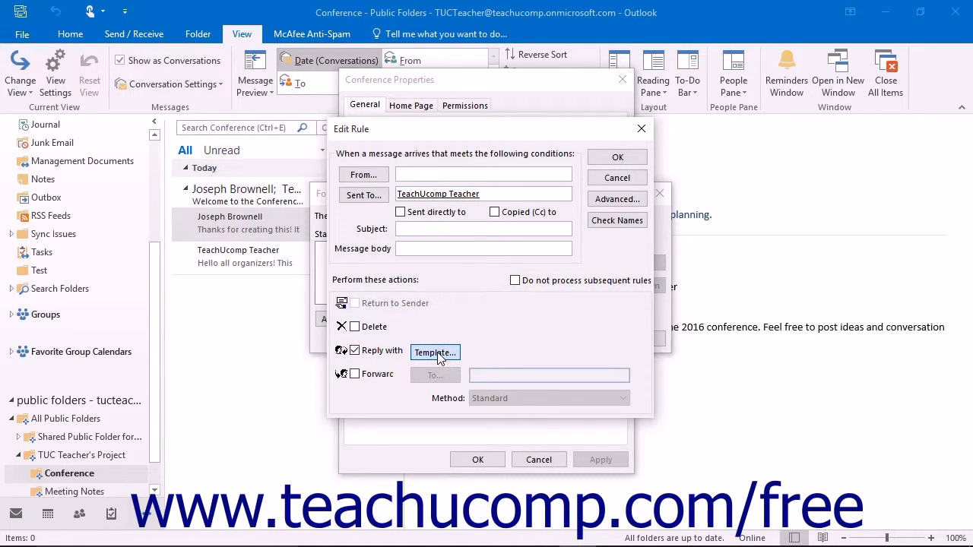
left_click(435, 352)
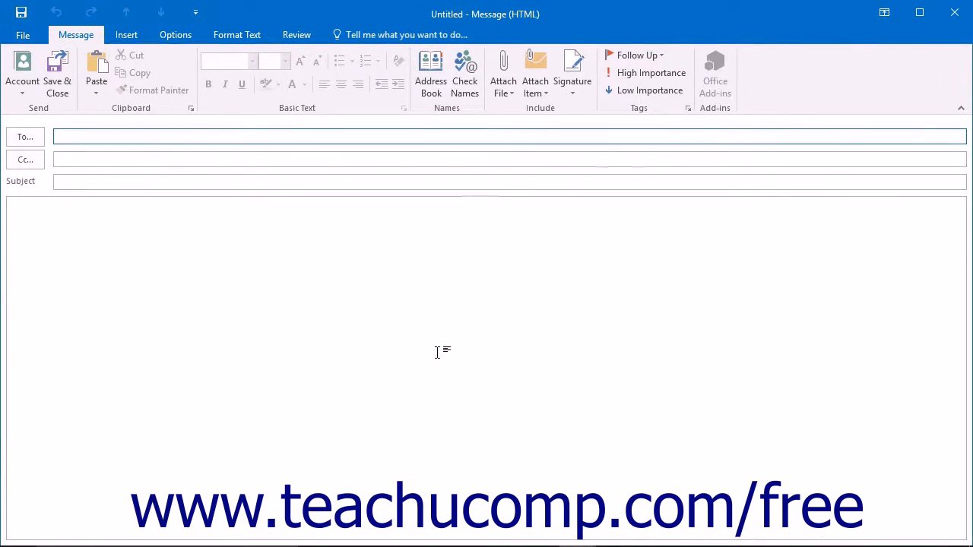
left_click(327, 274)
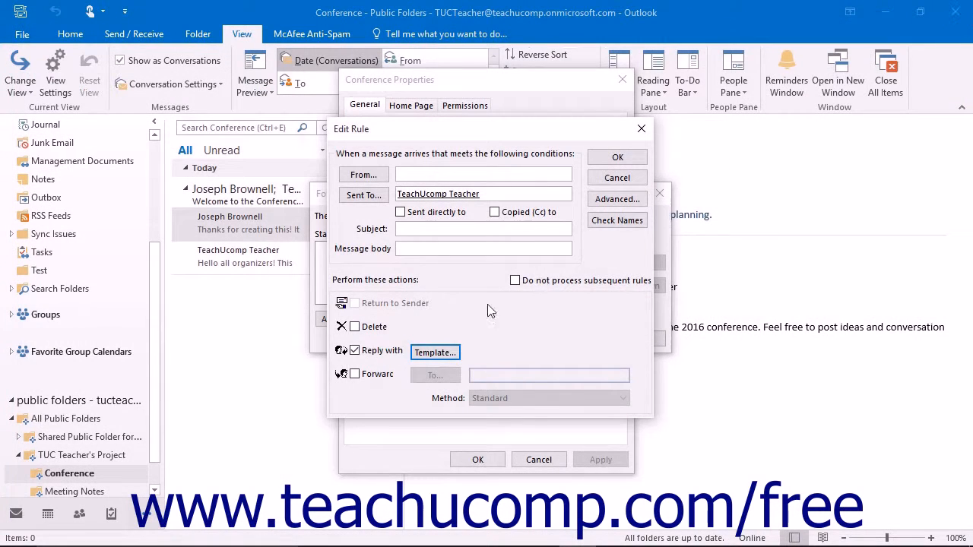
Replace Reply with by Forward to Joseph Brownell, and check the forwarding Method options.
left_click(355, 350)
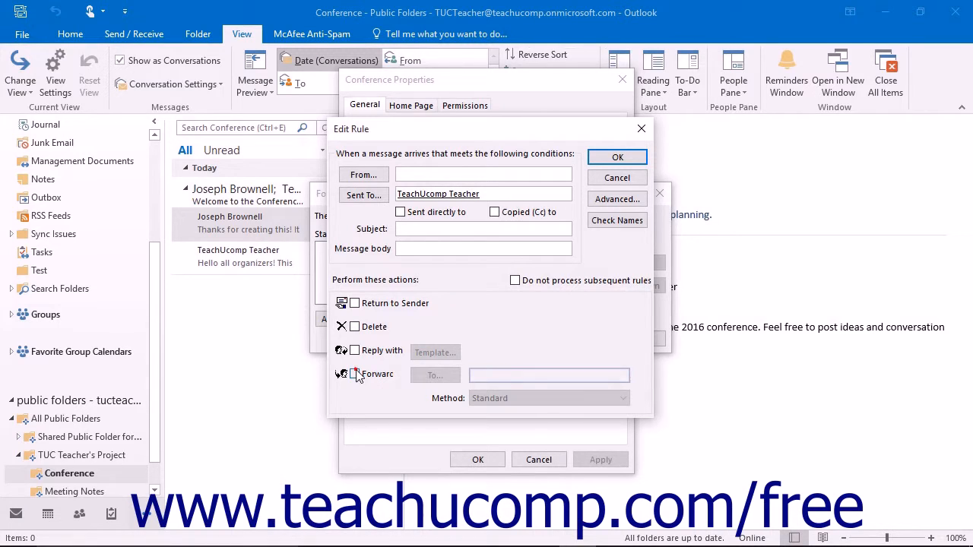
left_click(352, 374)
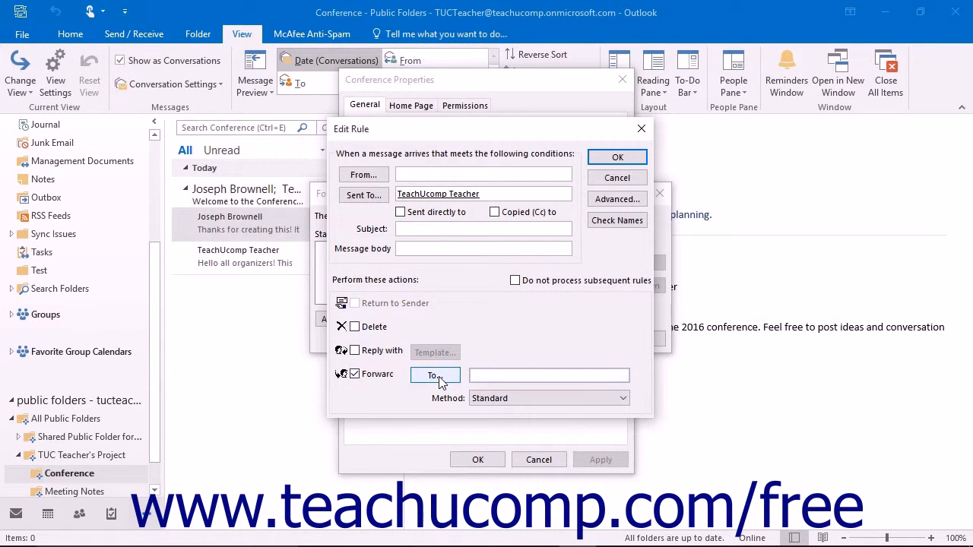
left_click(435, 375)
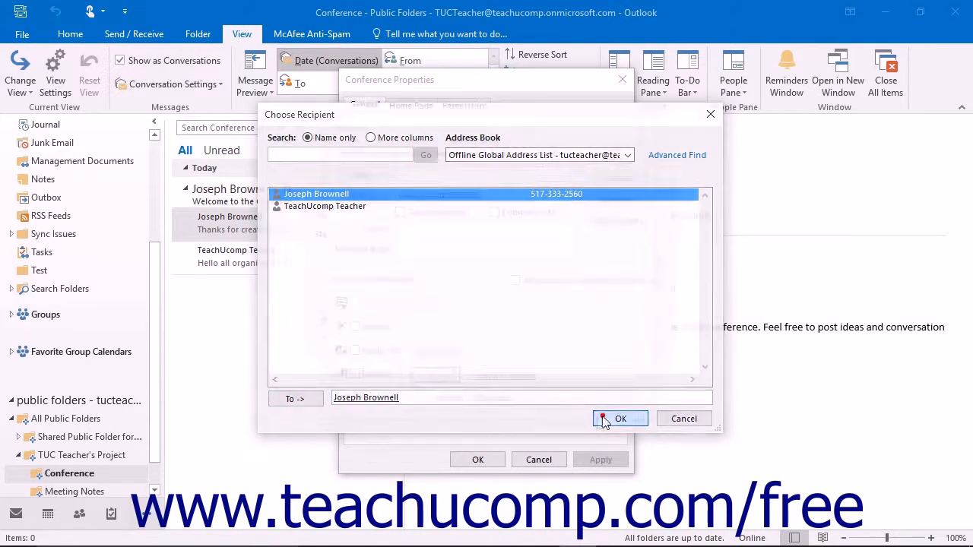
left_click(620, 418)
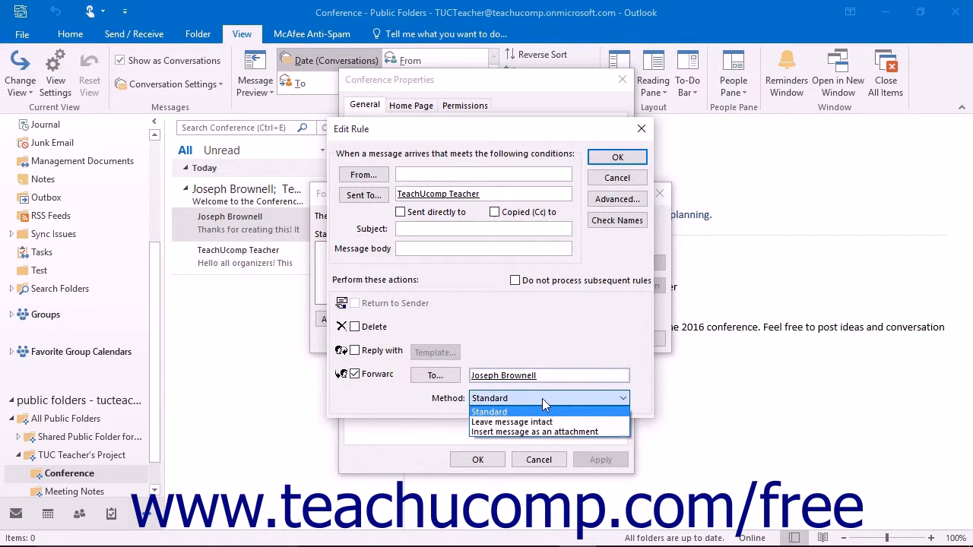
left_click(489, 411)
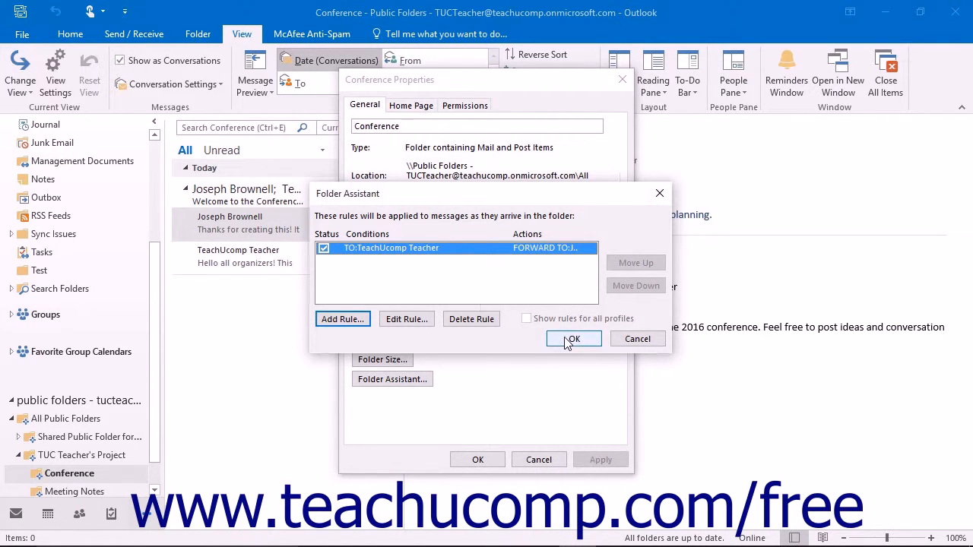
Save the rules, reopen Folder Assistant, and re-enable the TeachUcomp Teacher forwarding rule.
left_click(573, 338)
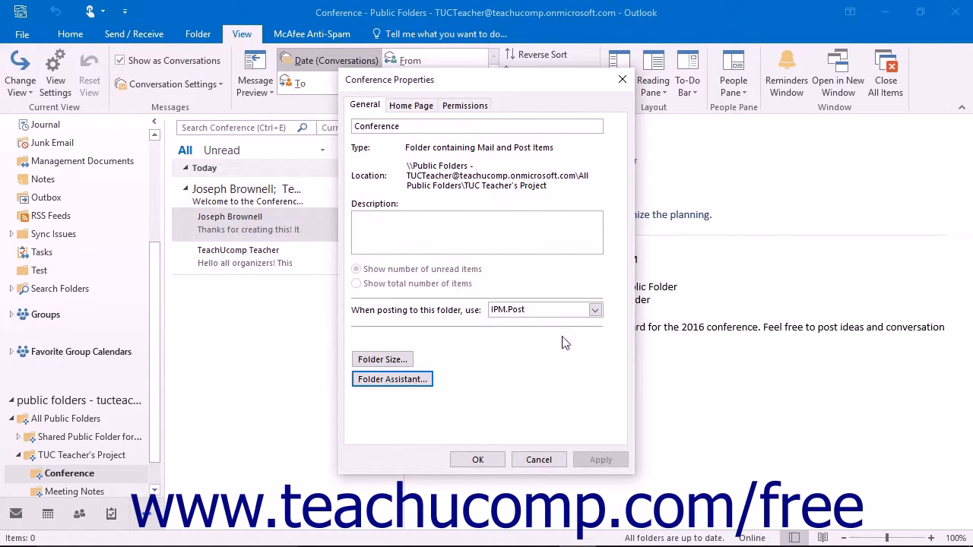
mouse_move(395, 381)
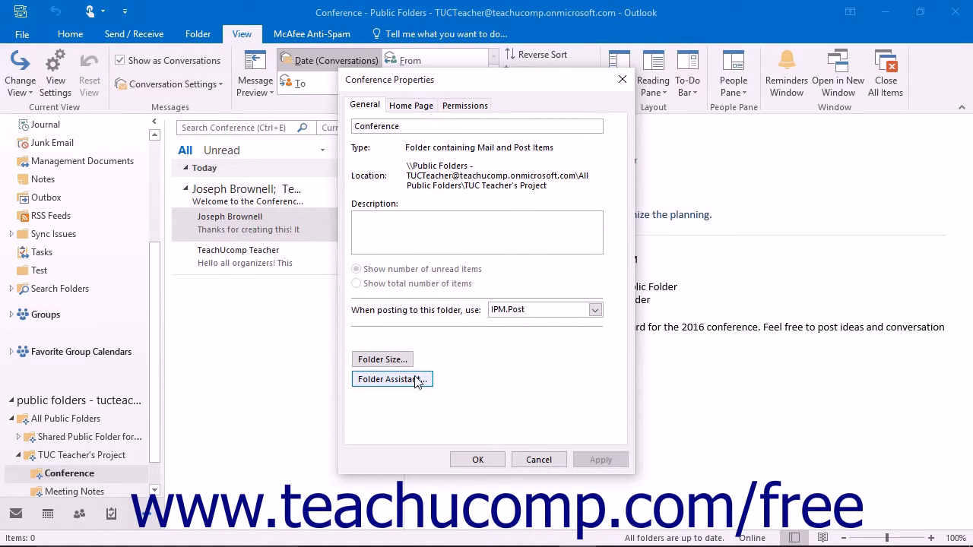
left_click(392, 380)
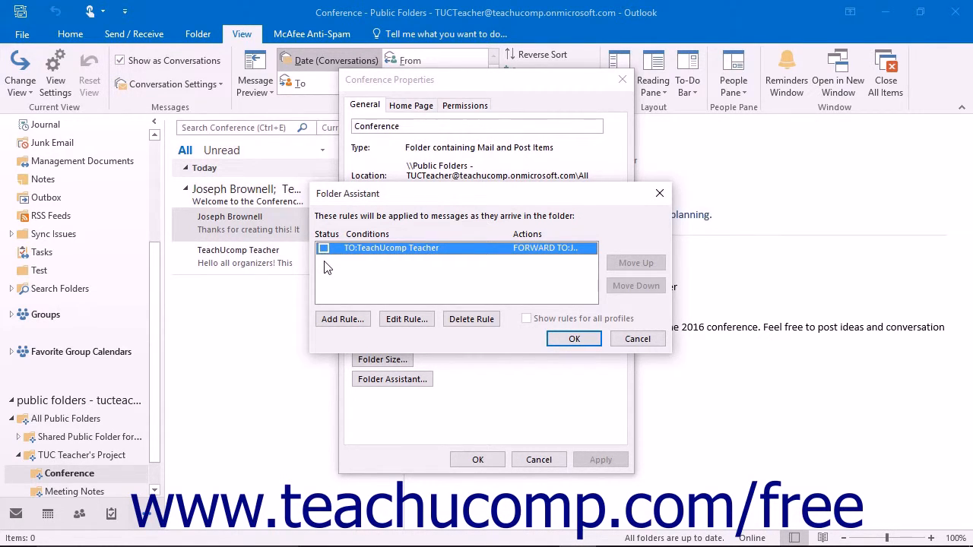
left_click(326, 248)
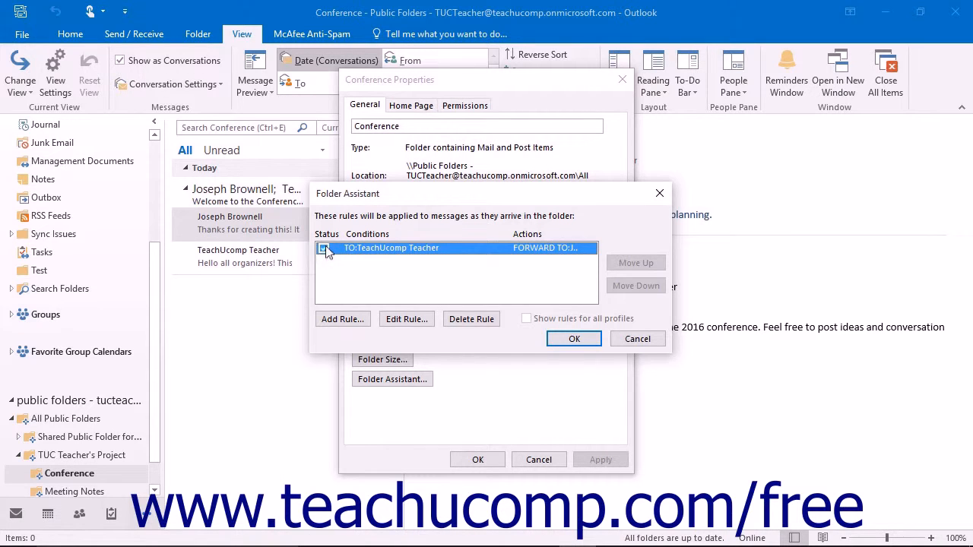
left_click(324, 247)
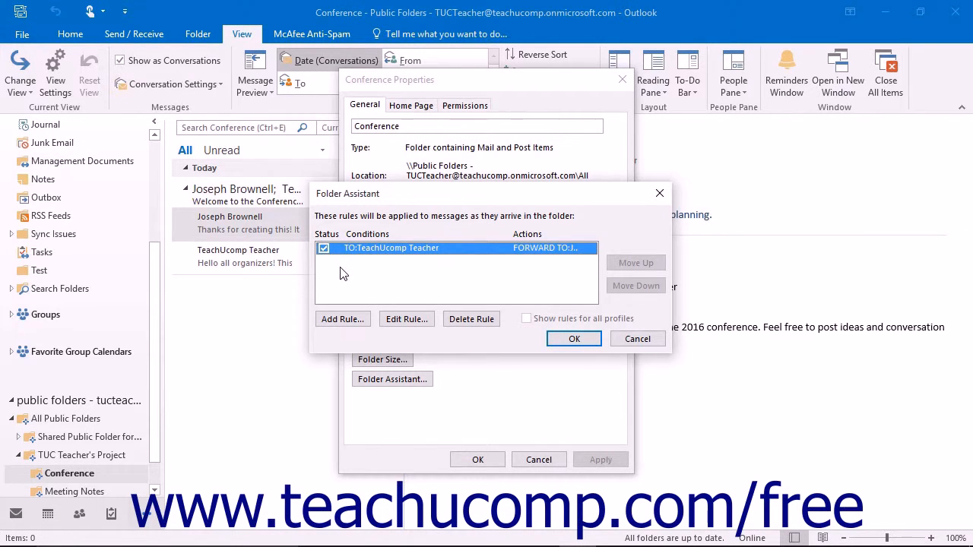